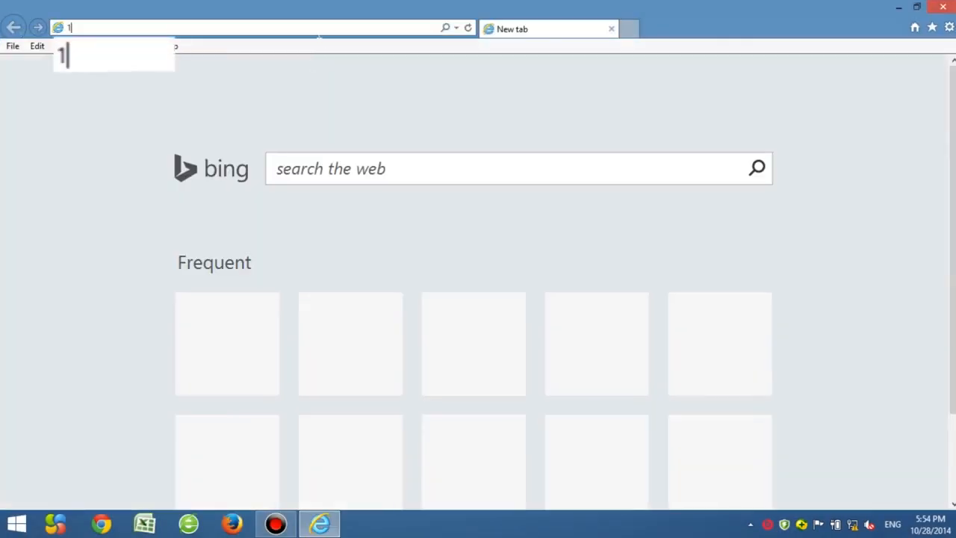
type("92.168.1.1/login.htm")
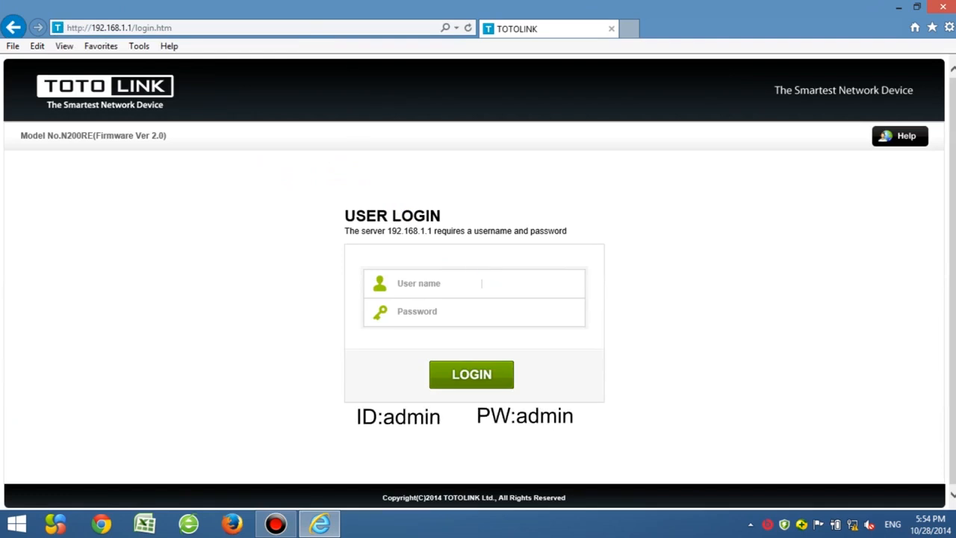
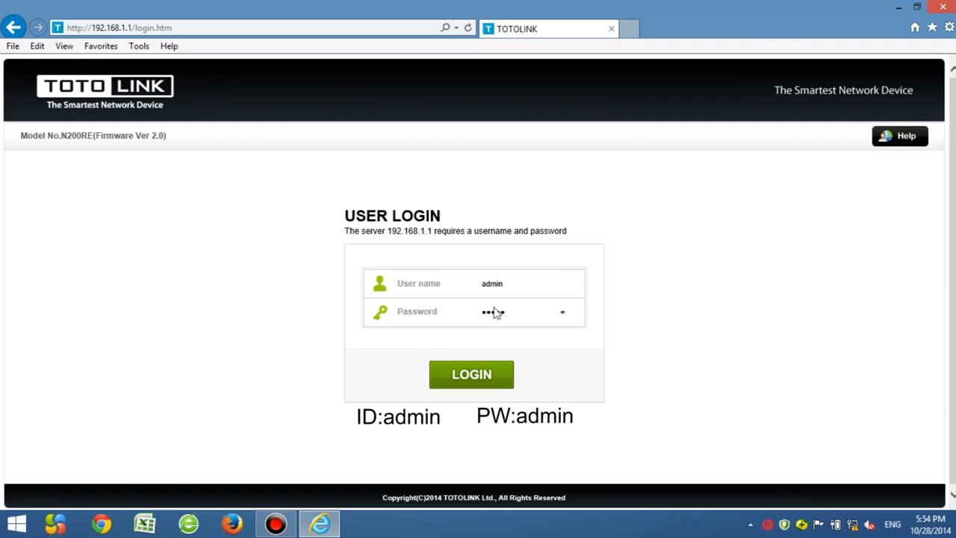
left_click(472, 373)
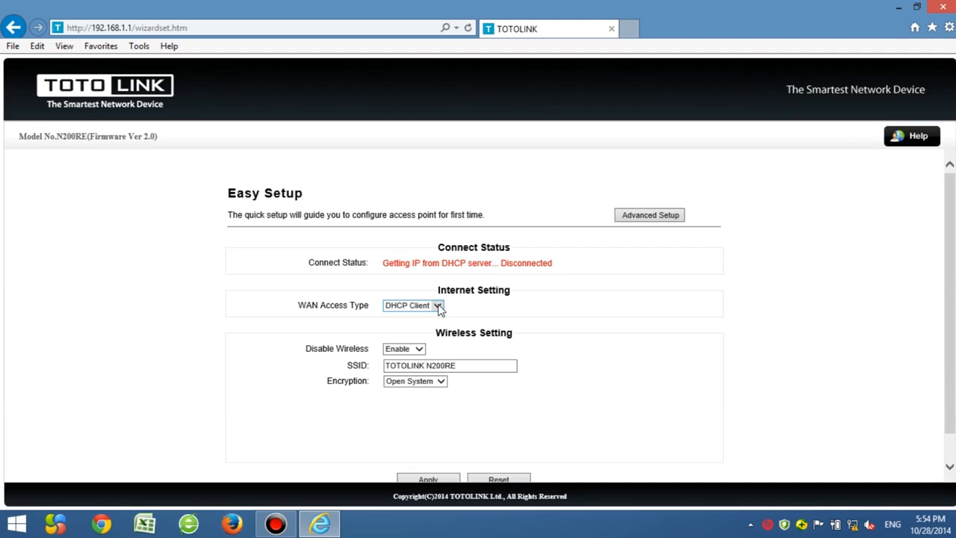
Set WAN access type to PPPoE and fill in the account user name and password.
left_click(413, 305)
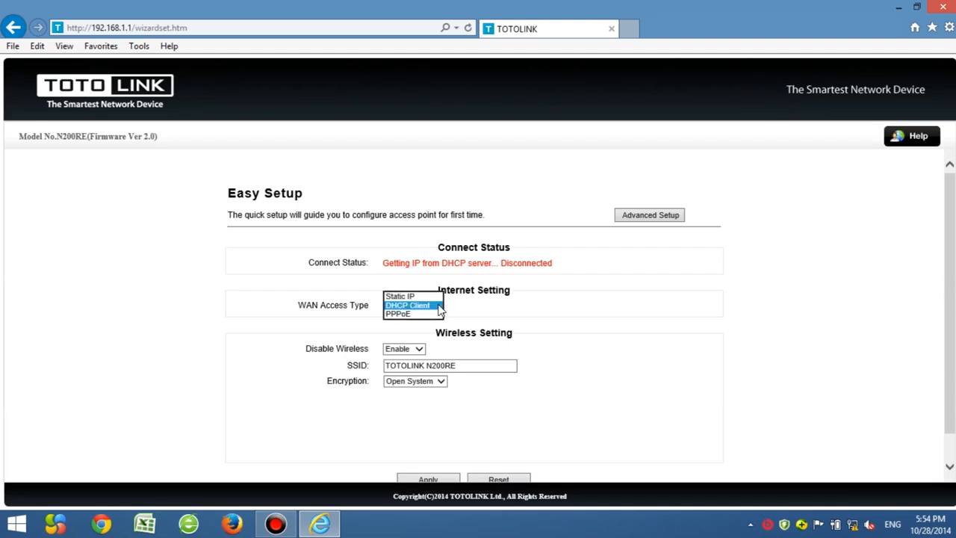
left_click(397, 314)
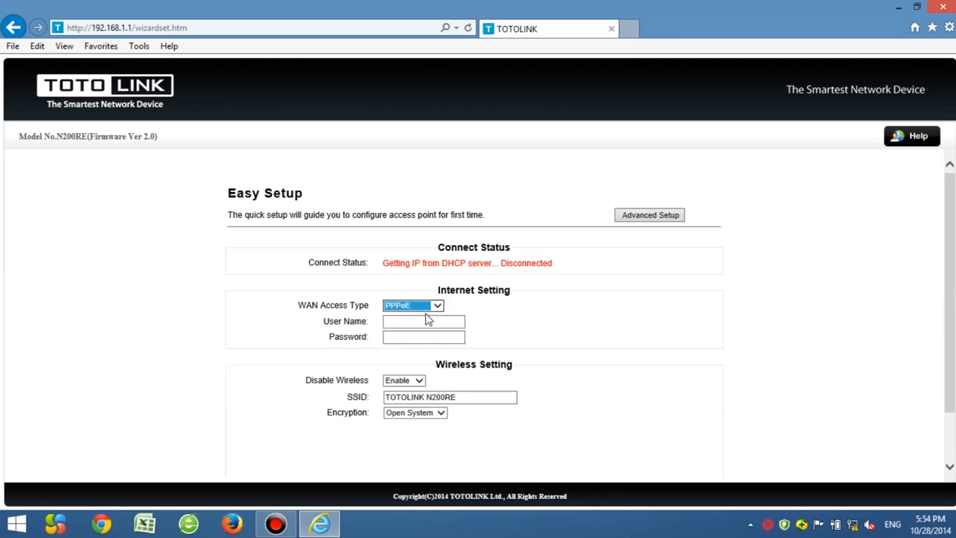
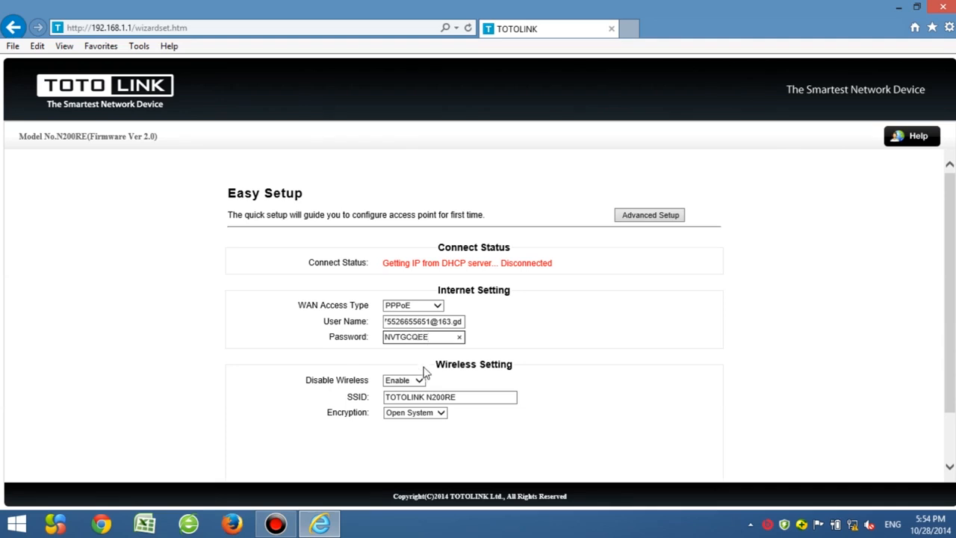
left_click(415, 412)
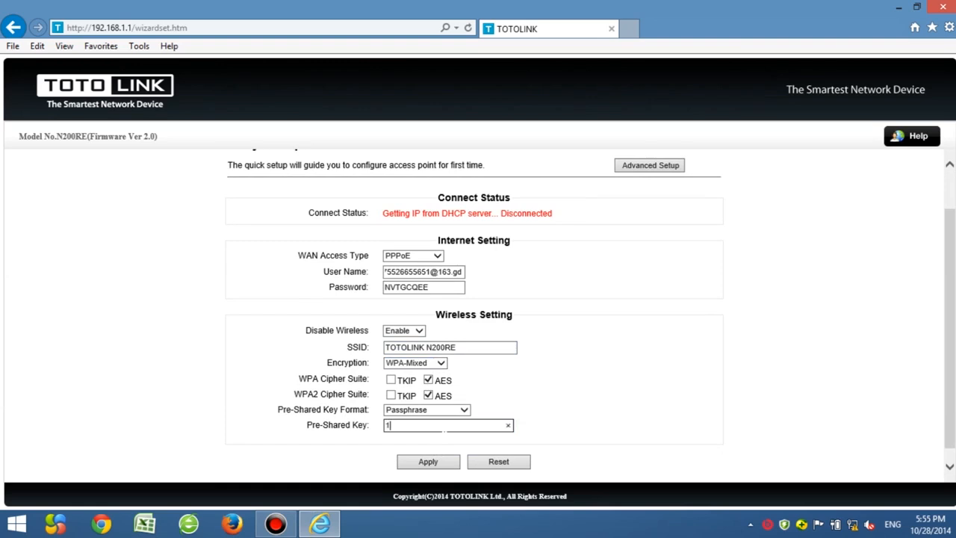
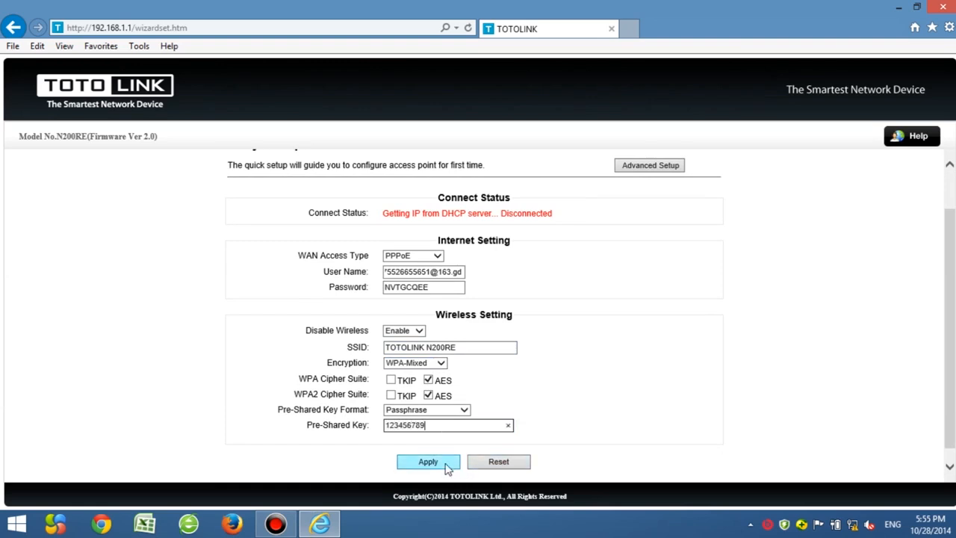
left_click(427, 460)
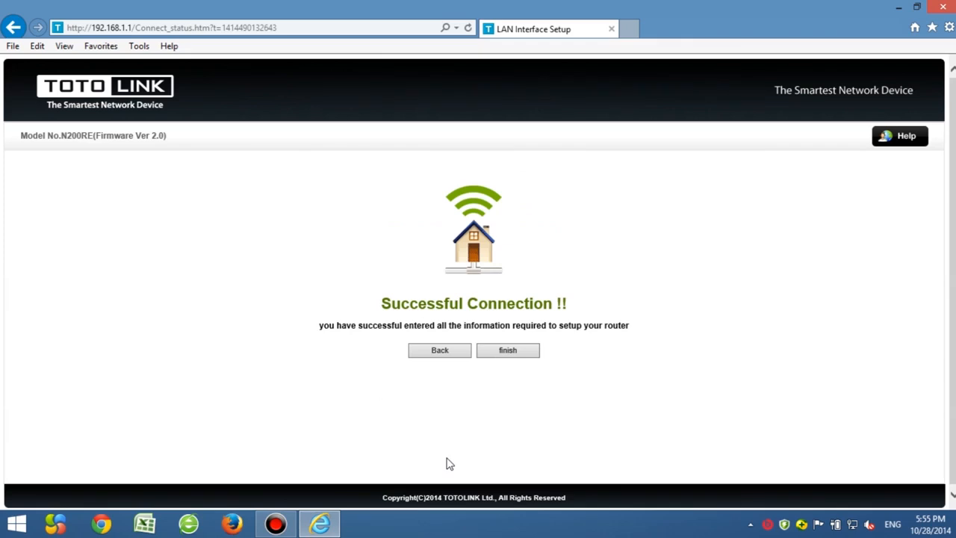
left_click(508, 350)
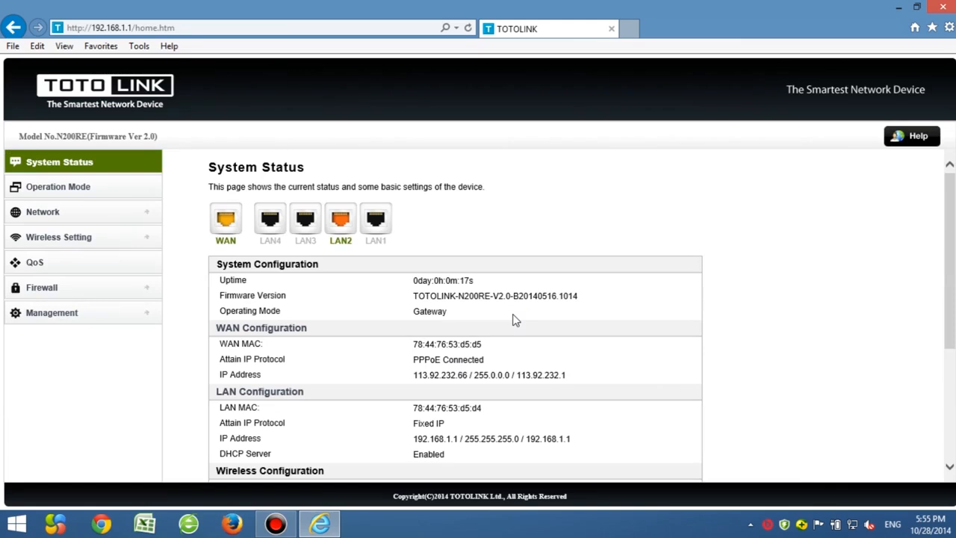
mouse_move(630, 28)
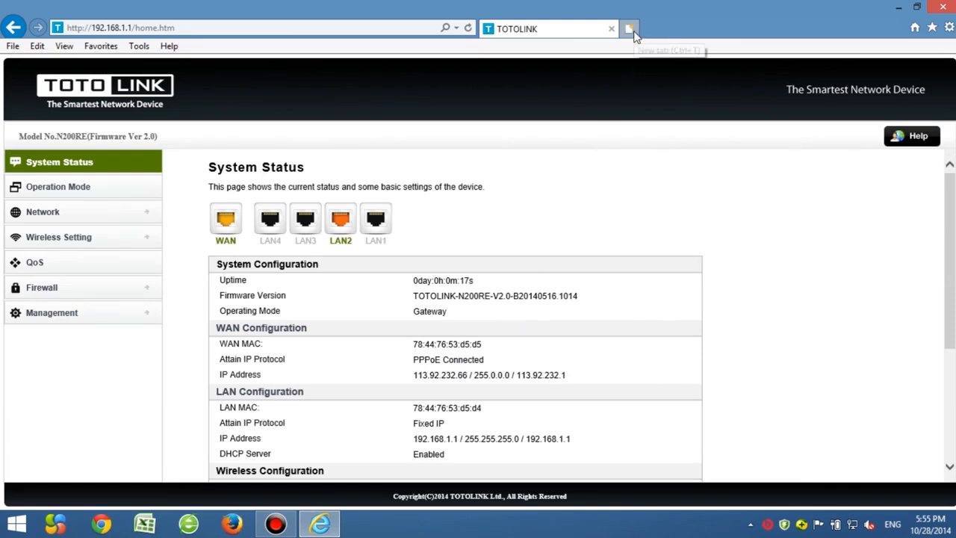
left_click(630, 28)
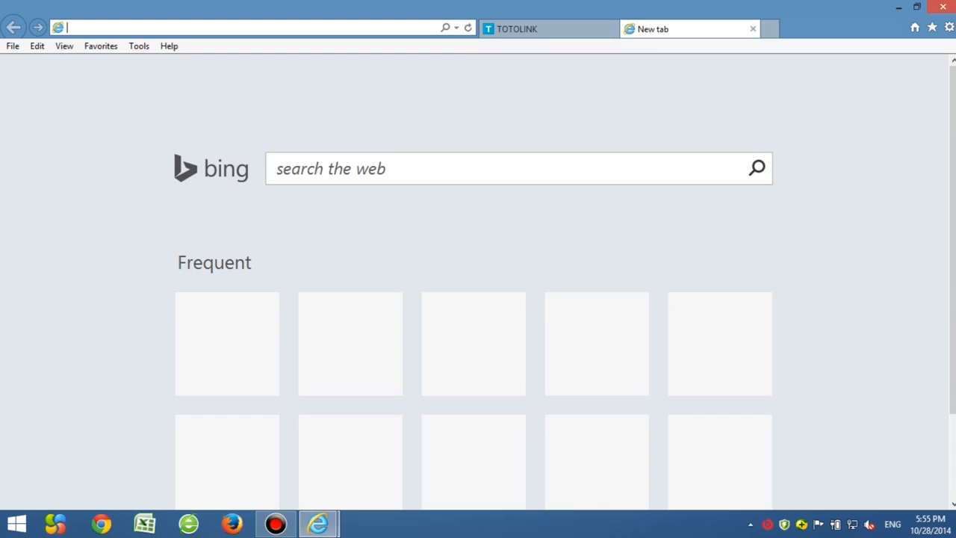
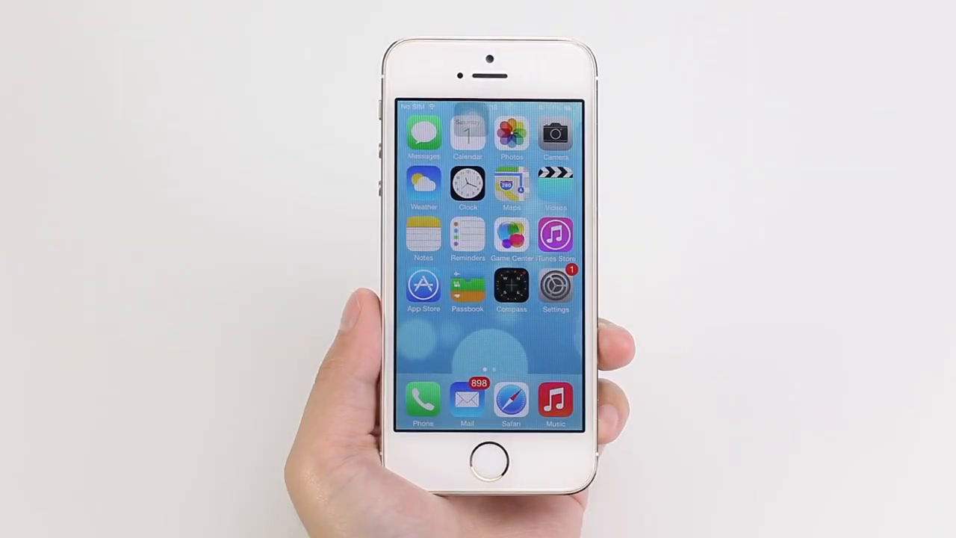
In iOS Settings, choose the TOTOLINK N200RE network from the Wi-Fi list.
left_click(555, 287)
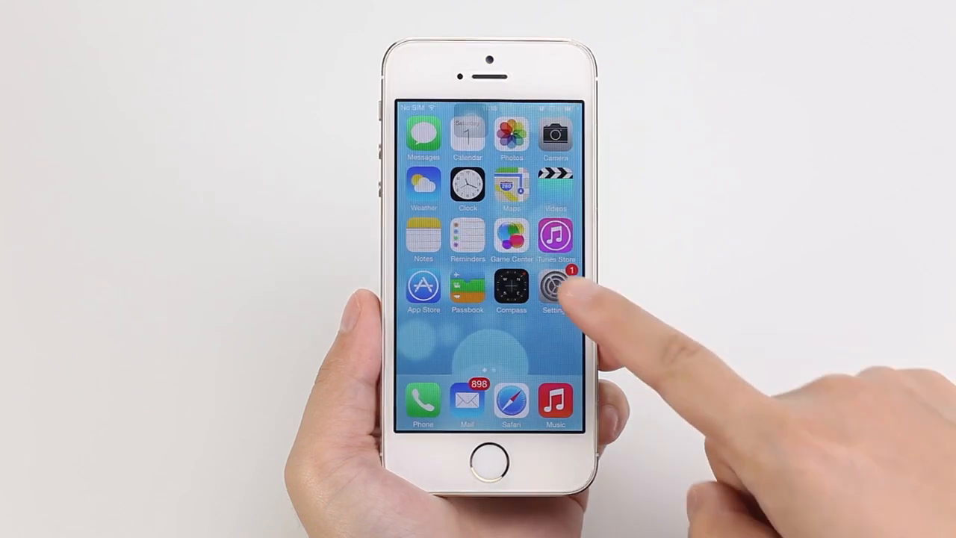
left_click(556, 290)
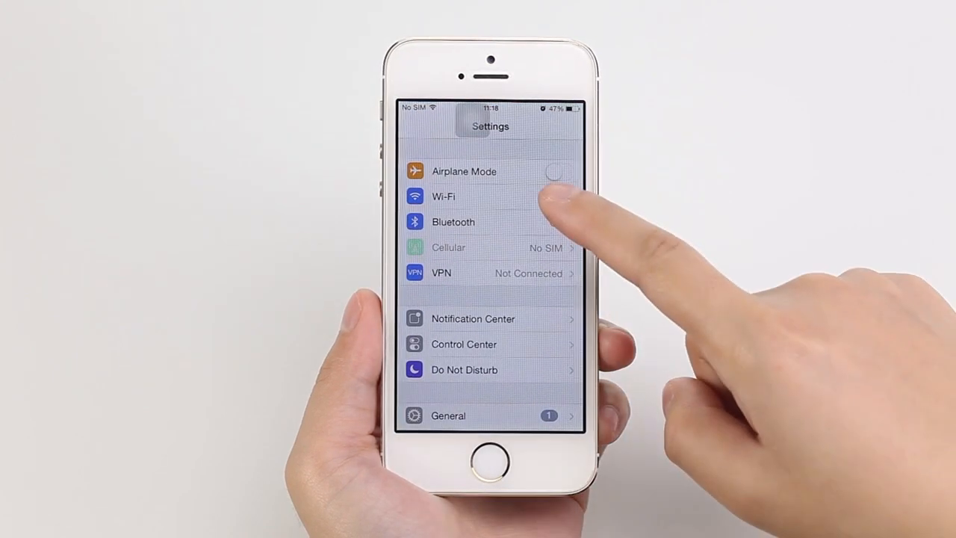
left_click(444, 197)
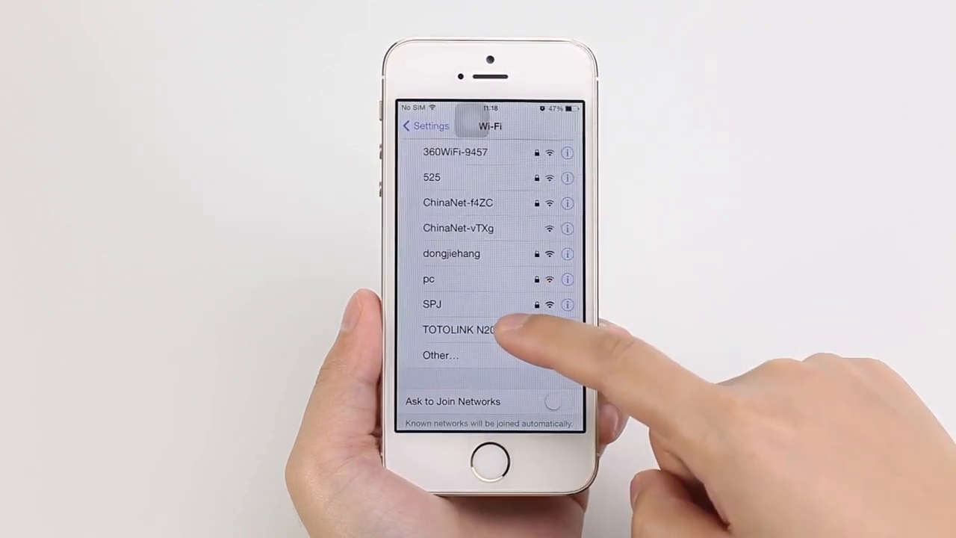
left_click(463, 330)
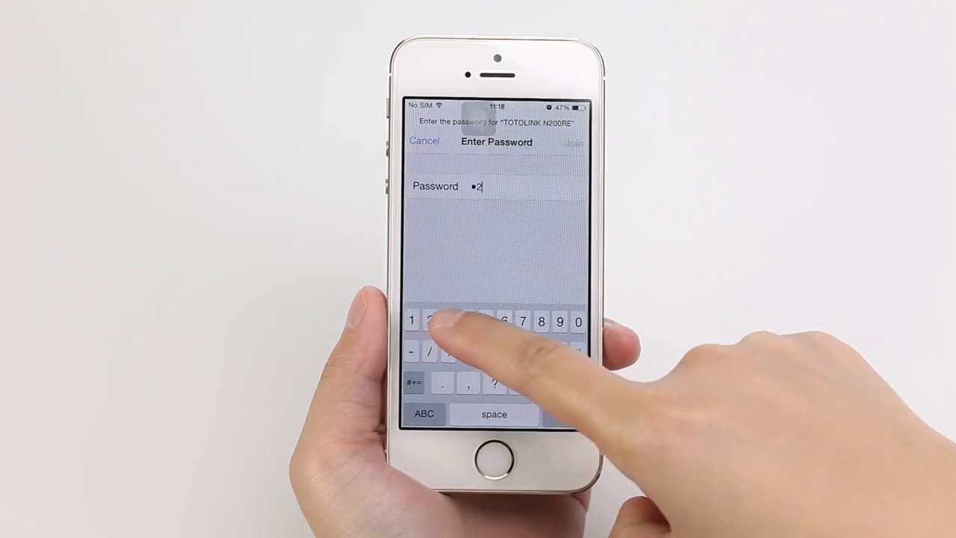
Enter the Wi-Fi password, join the network and return to the main Settings page.
left_click(503, 321)
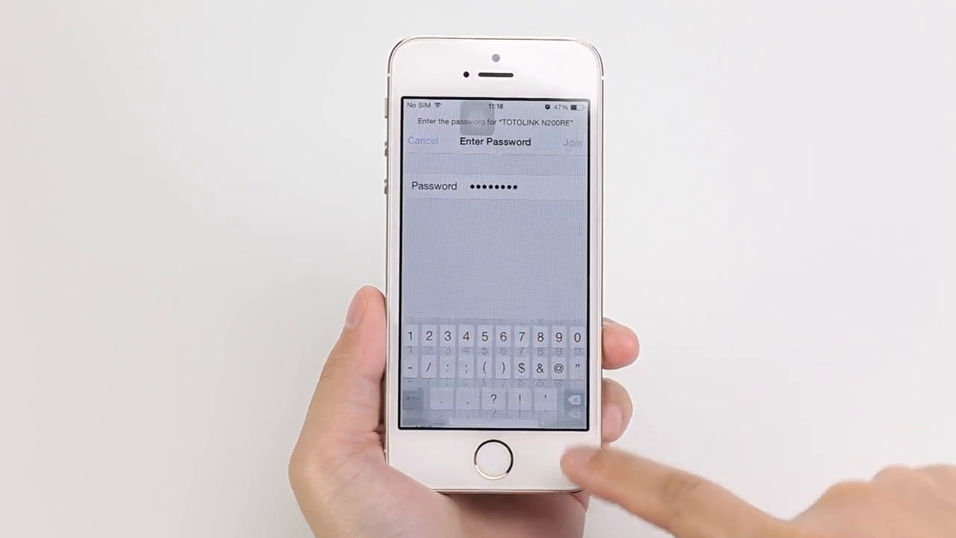
left_click(572, 141)
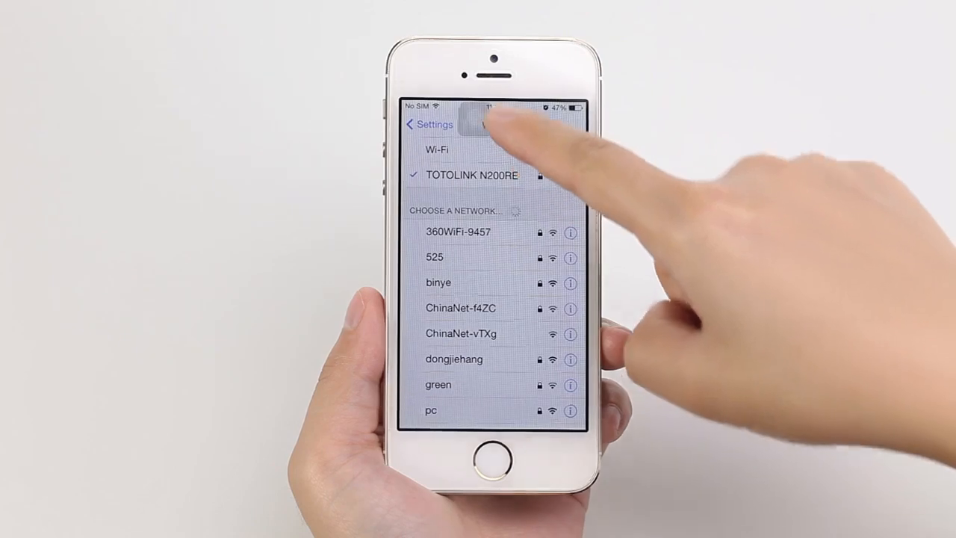
left_click(427, 125)
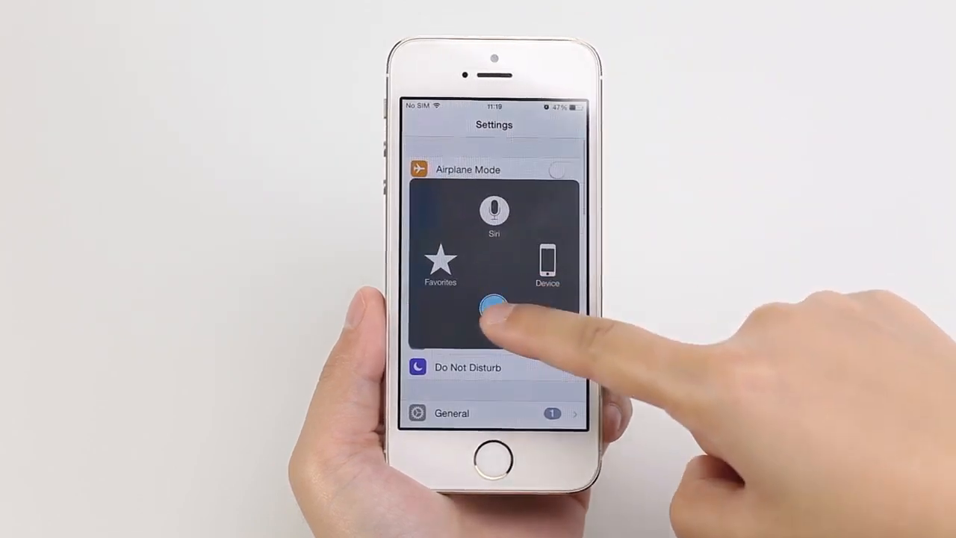